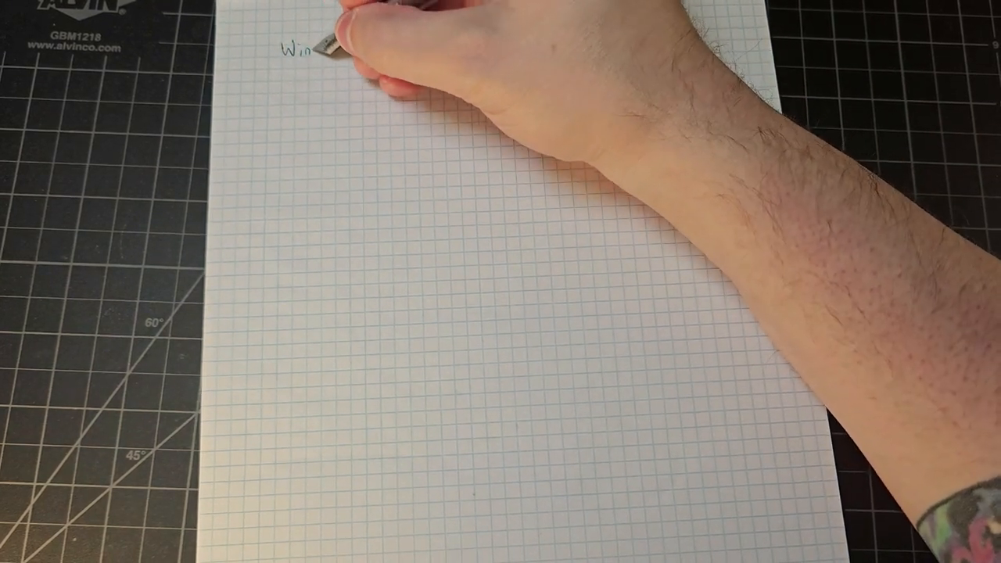
{"action": "type", "text": "Wingback Fountain Pen - Fine Nib"}
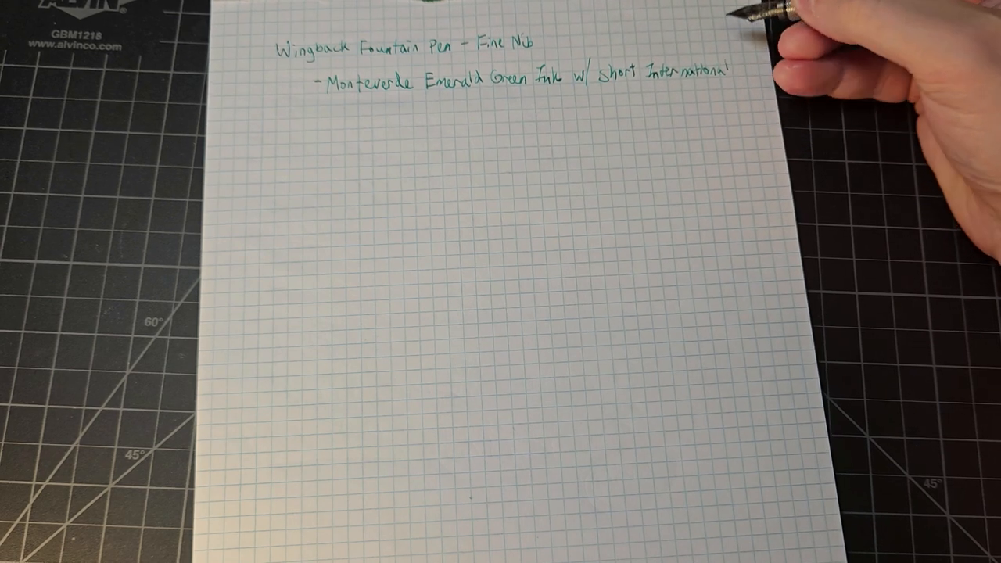
{"action": "type", "text": "Stand"}
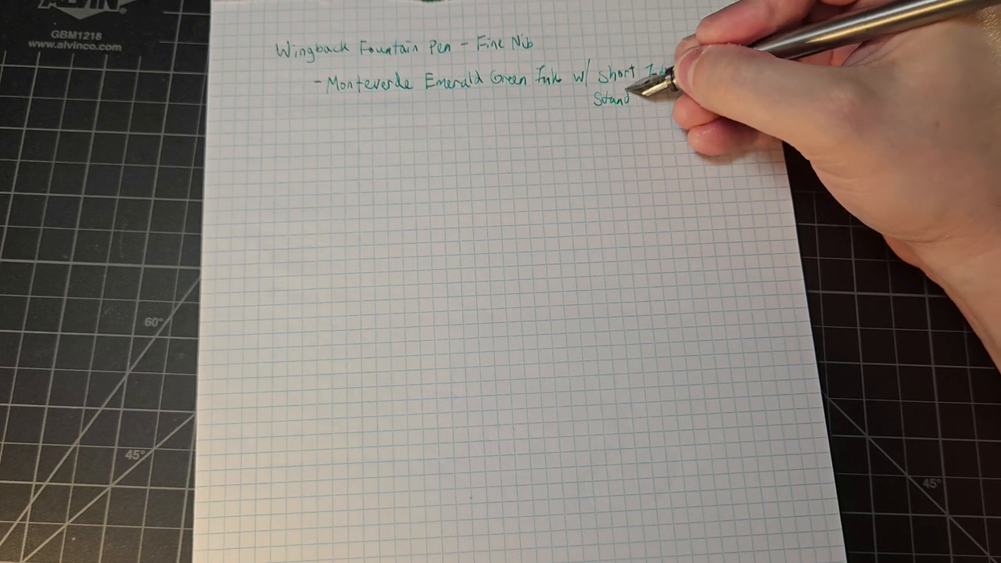